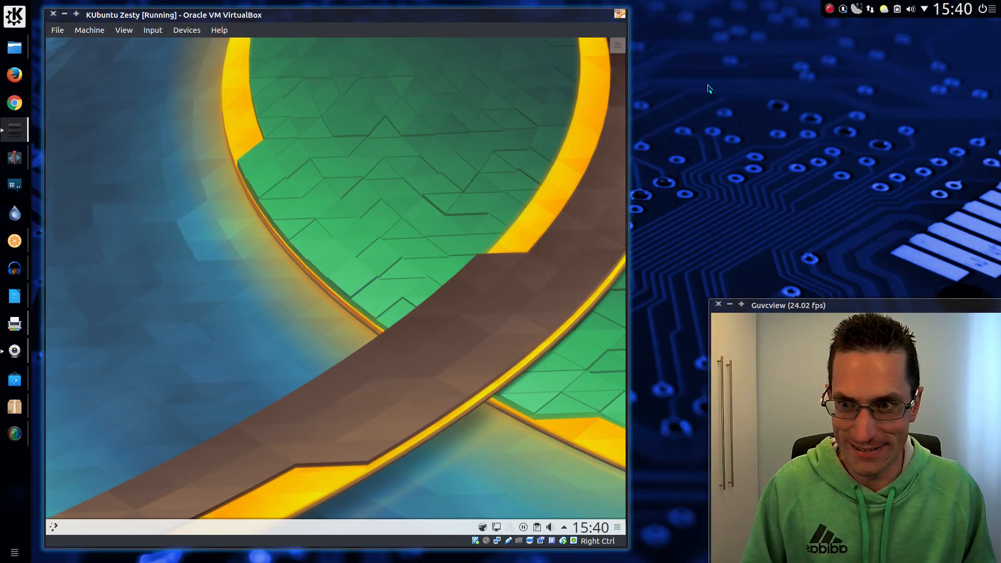
mouse_move(820, 182)
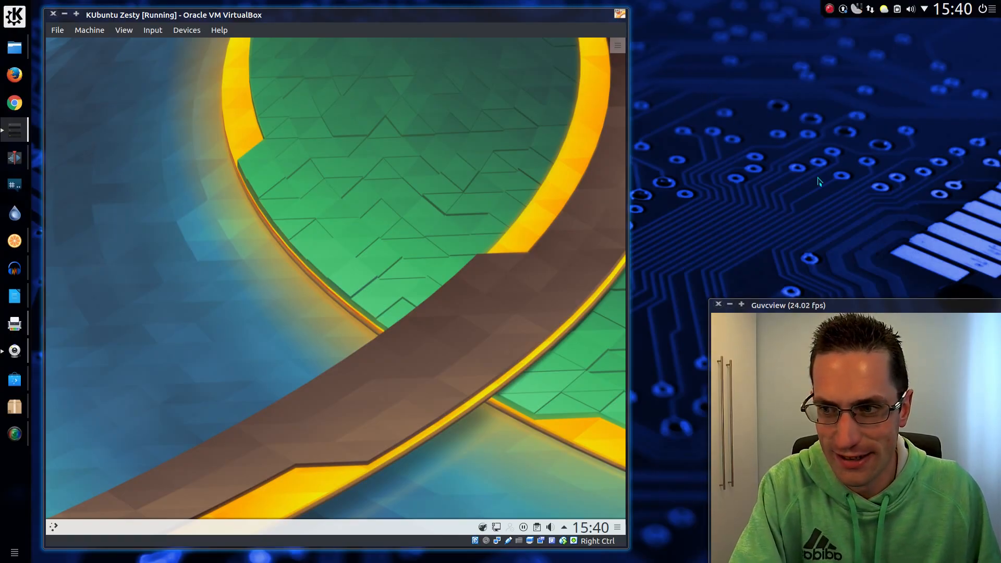
mouse_move(806, 197)
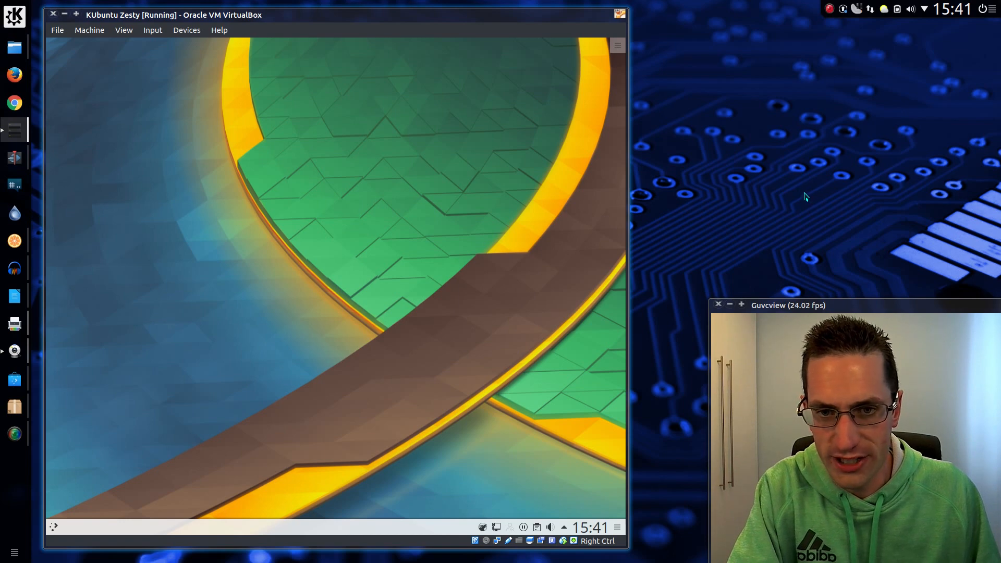
mouse_move(434, 241)
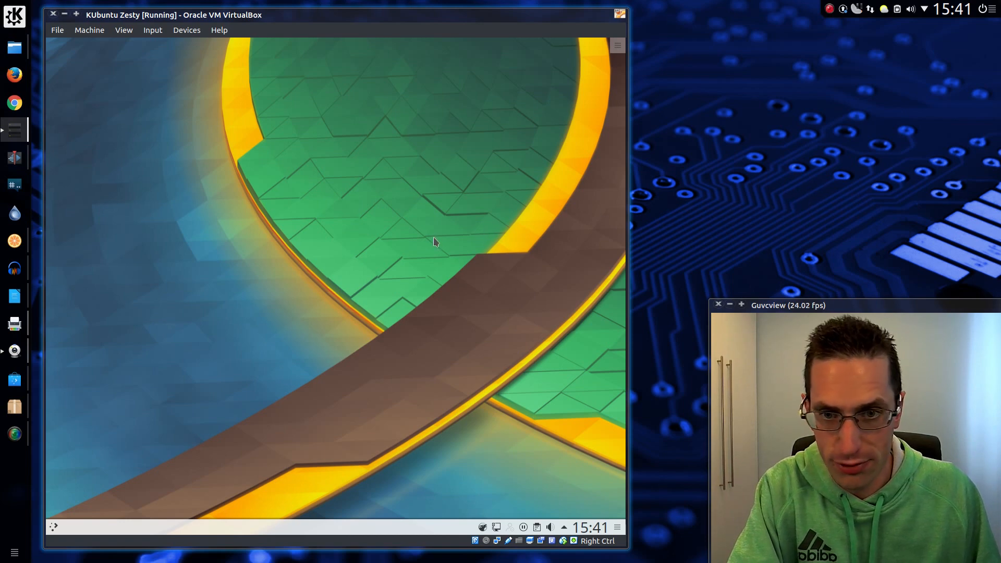
mouse_move(348, 280)
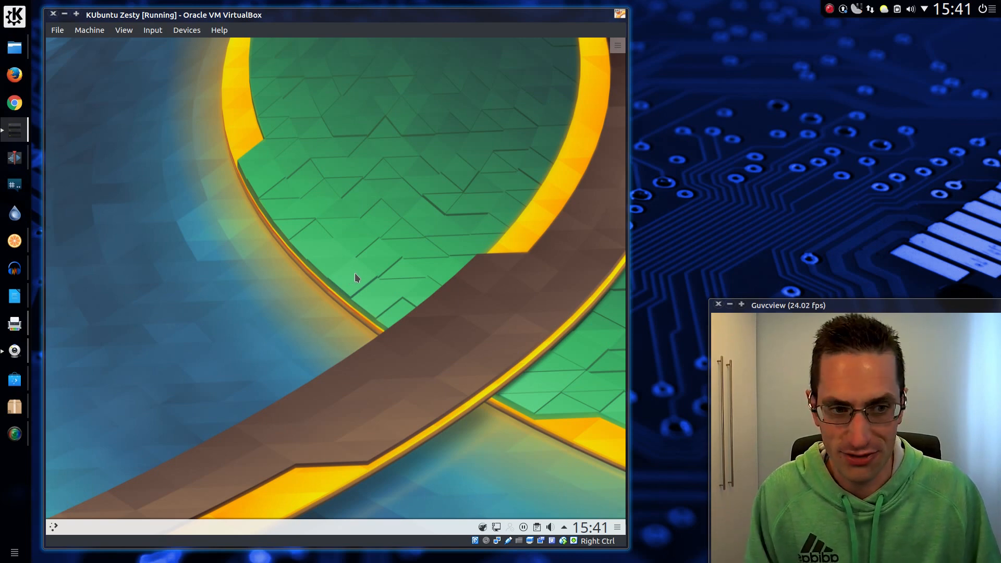
mouse_move(359, 278)
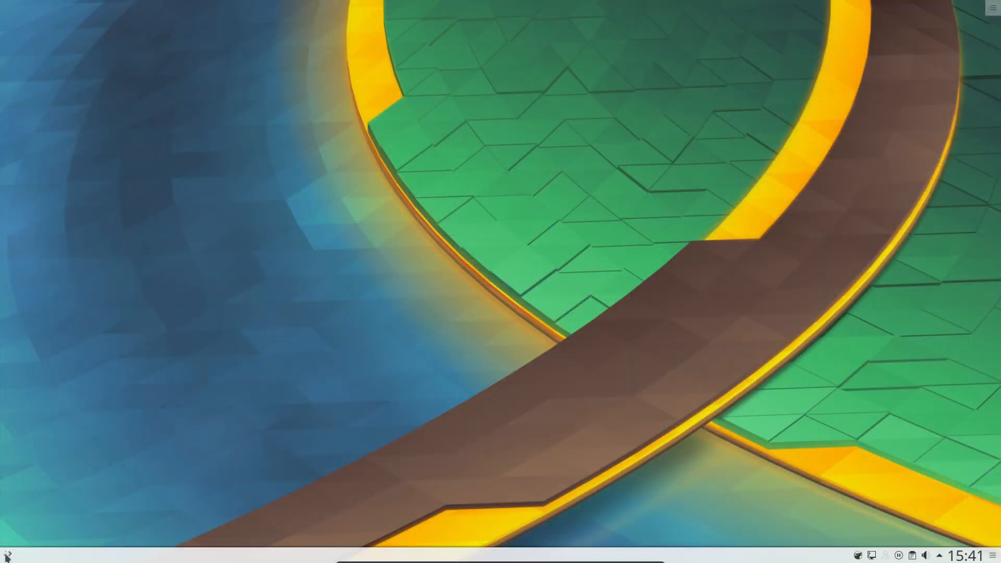
Launch Printers from the application menu and select the detected HP OfficeJet 3830 series entry
left_click(8, 553)
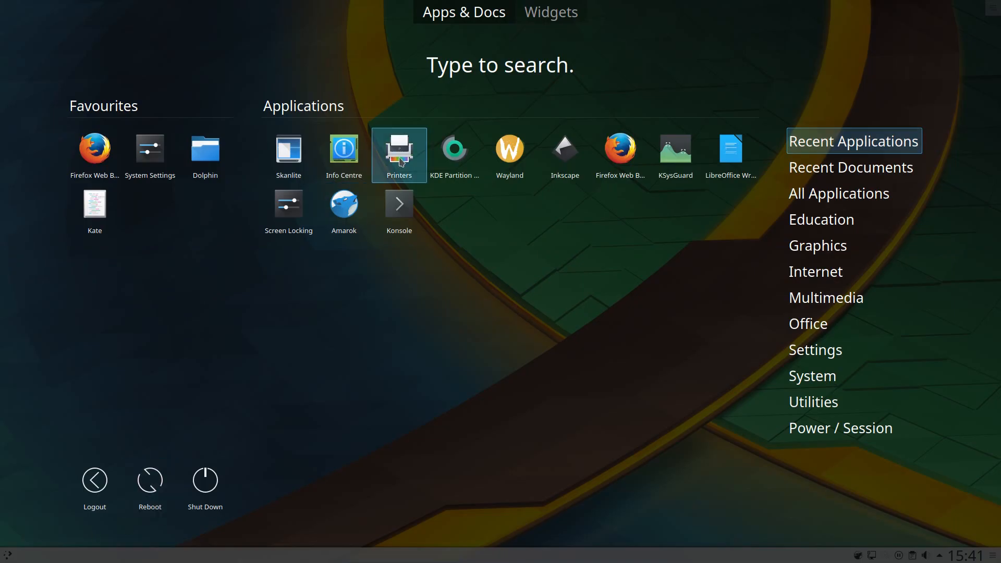
left_click(399, 148)
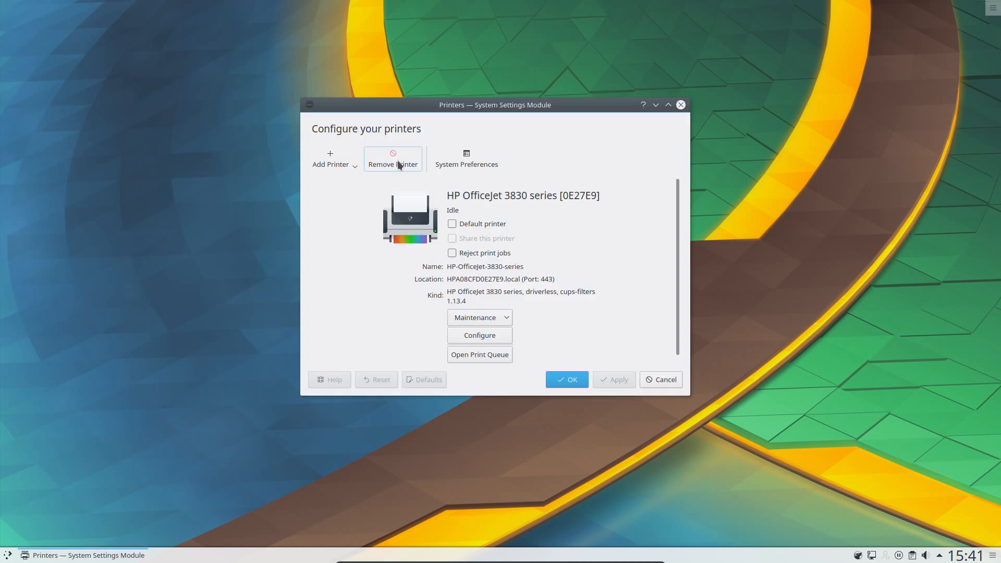
left_click(393, 159)
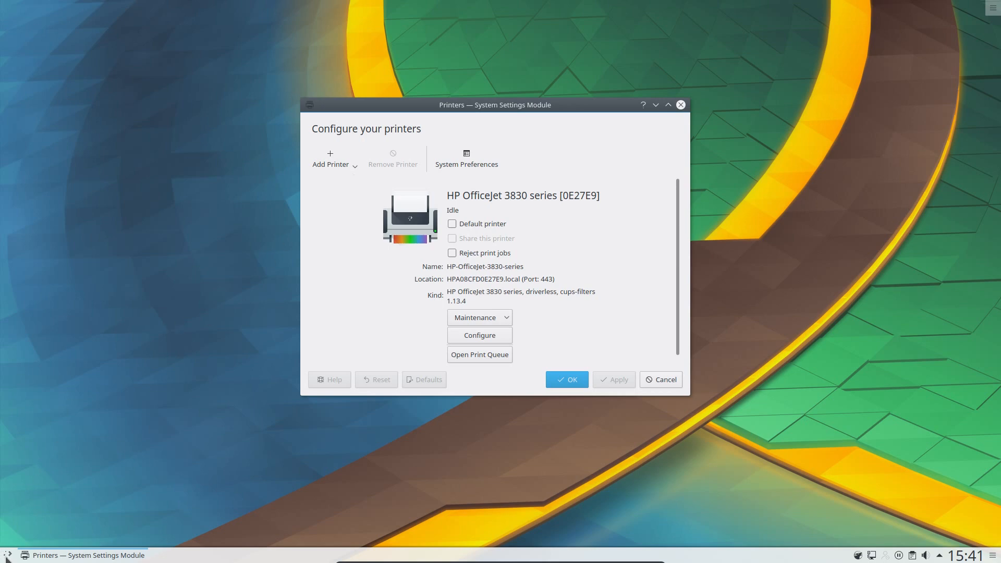
Launch Skanlite from the application menu with the Hewlett-Packard OfficeJet 3830 scanner
left_click(8, 555)
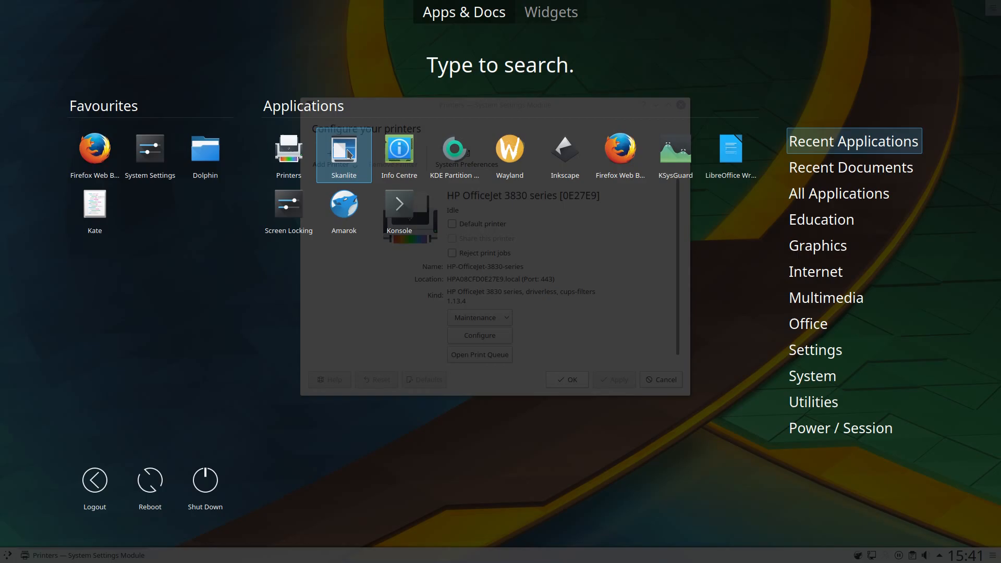
left_click(343, 147)
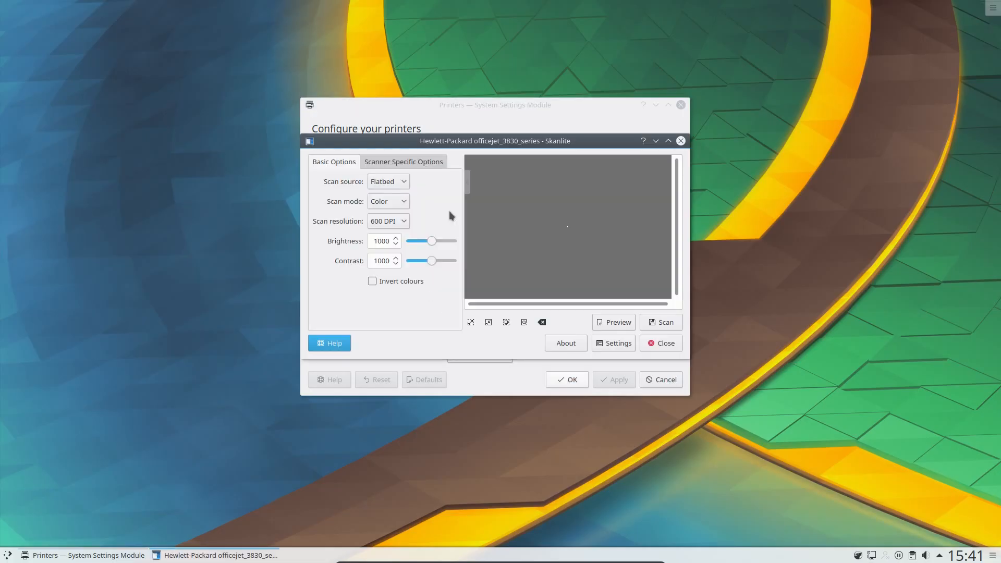
left_click(612, 323)
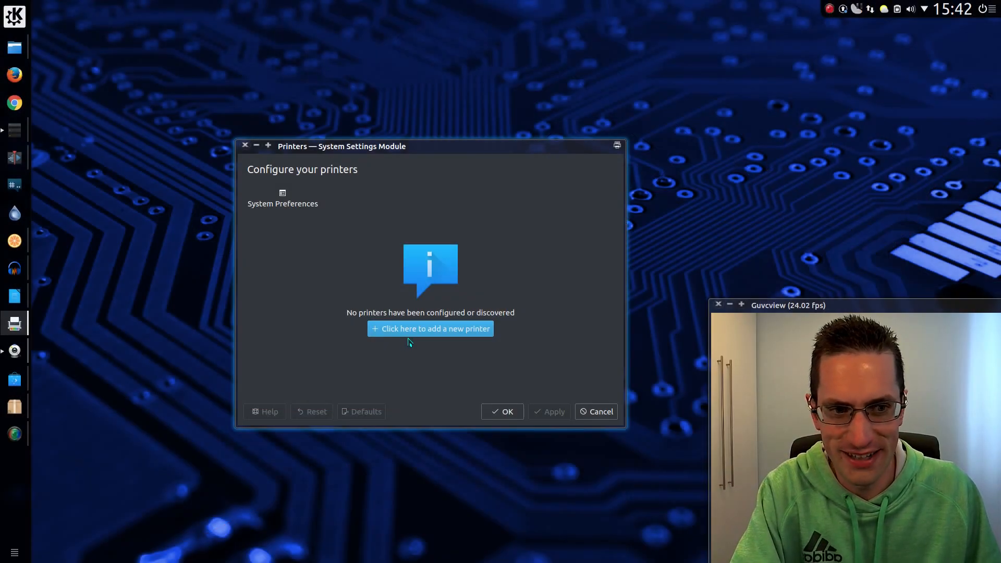
Start the Add Printer wizard and select OfficeJet 3830 series under Discovered Network Printers at 192.168.62.211
left_click(430, 329)
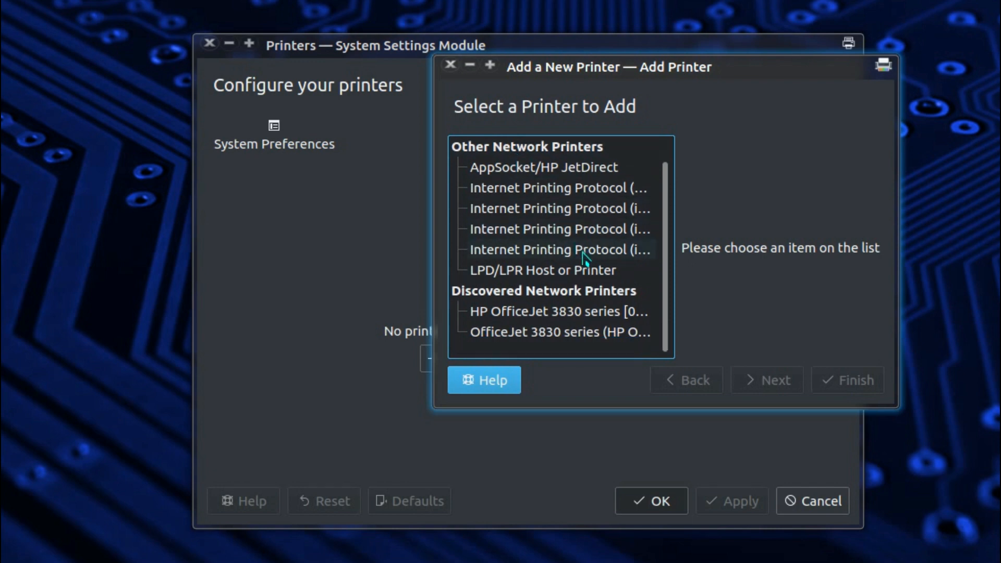
scroll("up", 3)
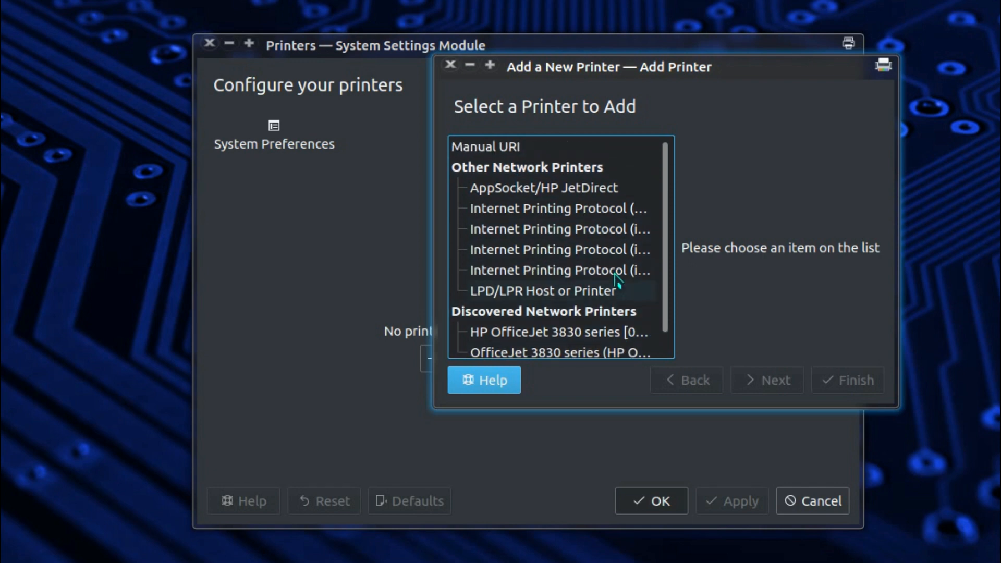
mouse_move(601, 203)
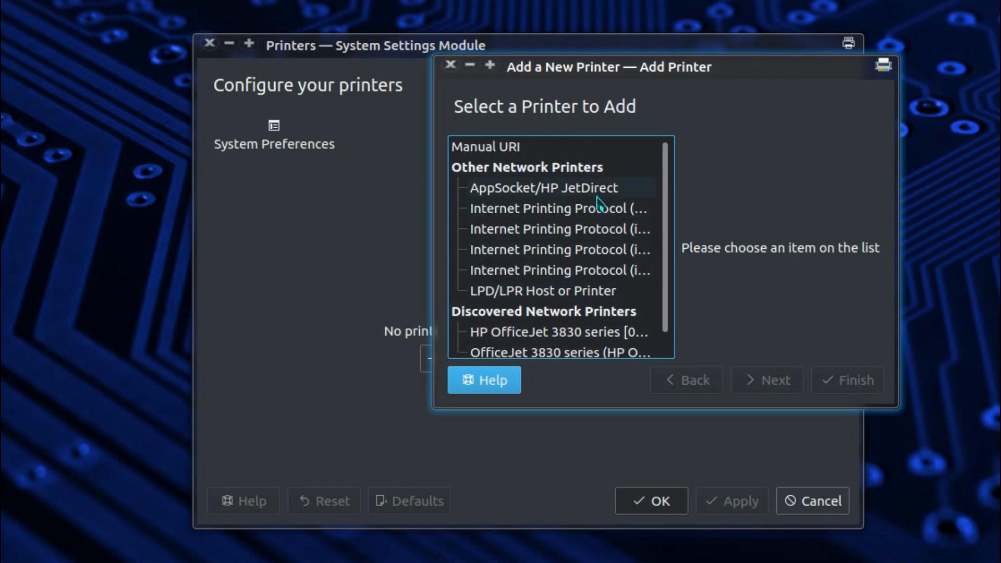
mouse_move(587, 201)
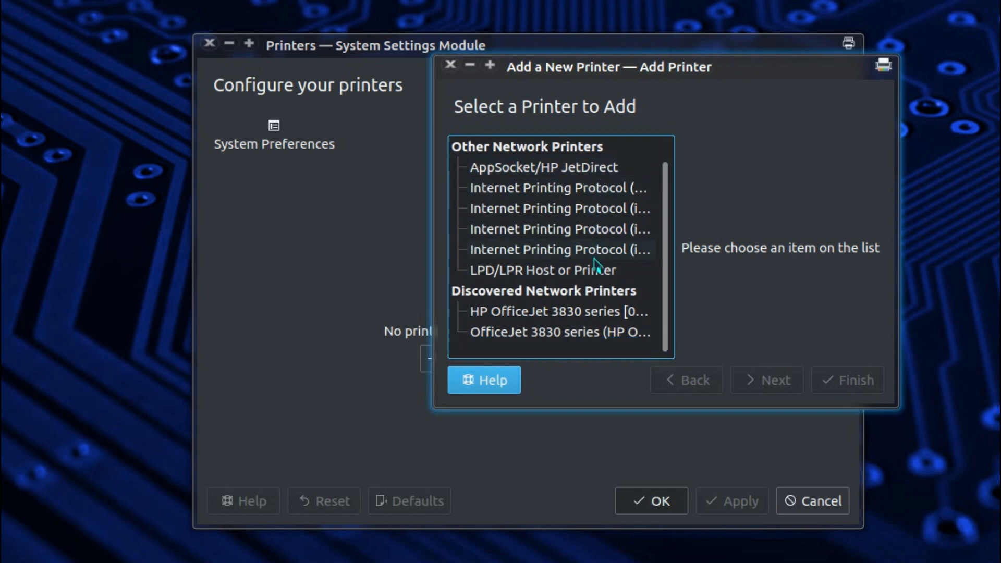
scroll("up", 3)
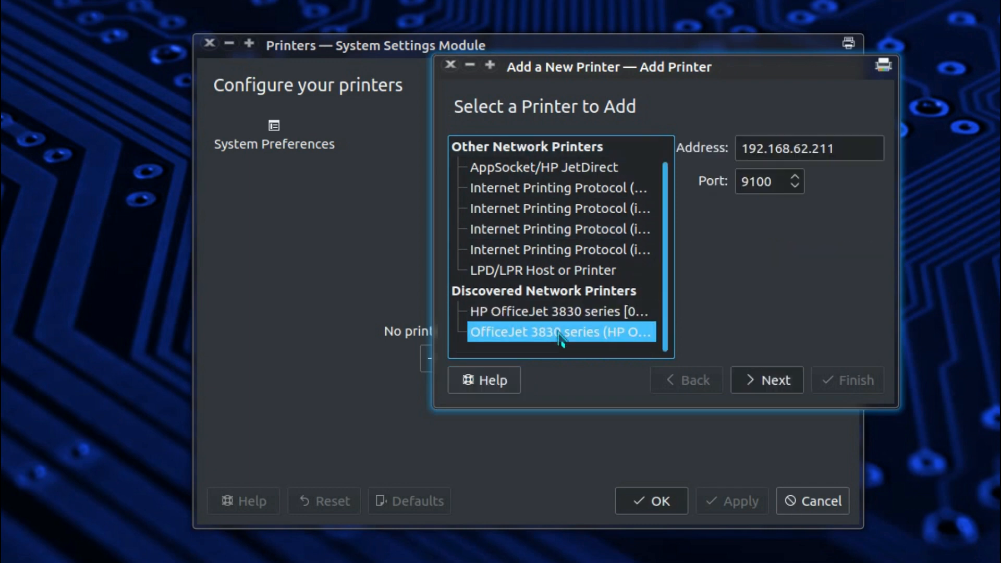
mouse_move(785, 330)
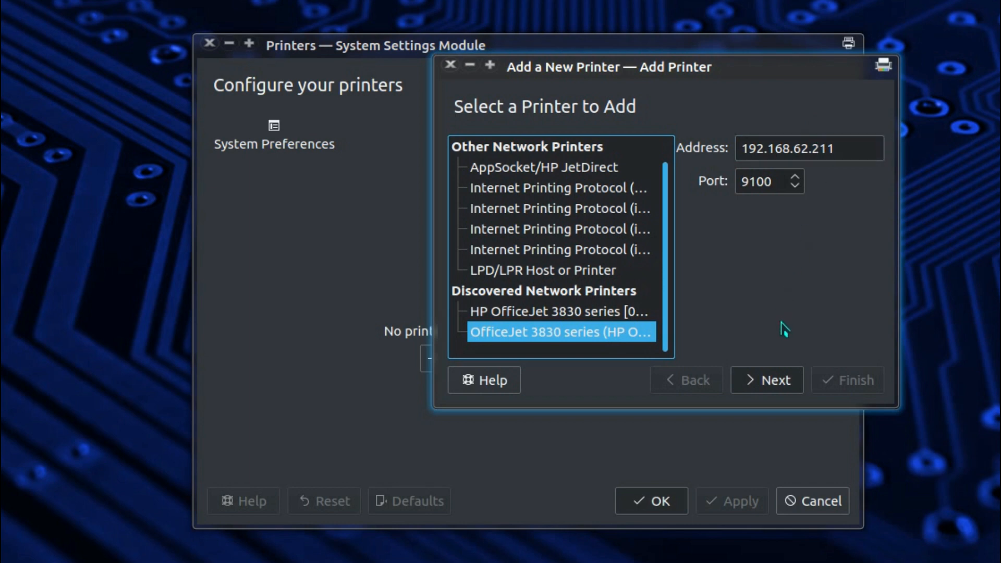
Advance to the driver step and choose the HP 'Officejet 3830 Series, hpcups' driver
left_click(767, 380)
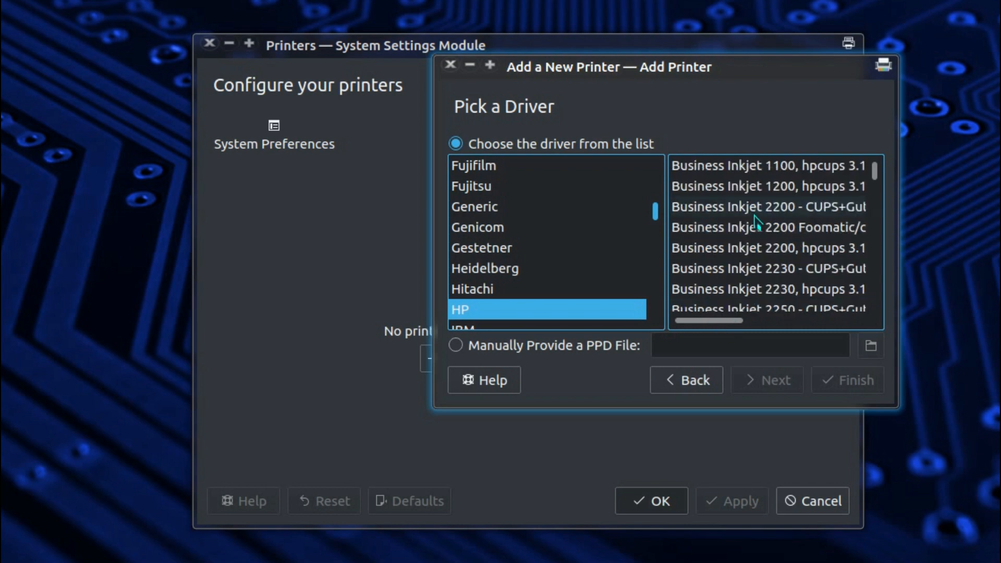
scroll("down", 3)
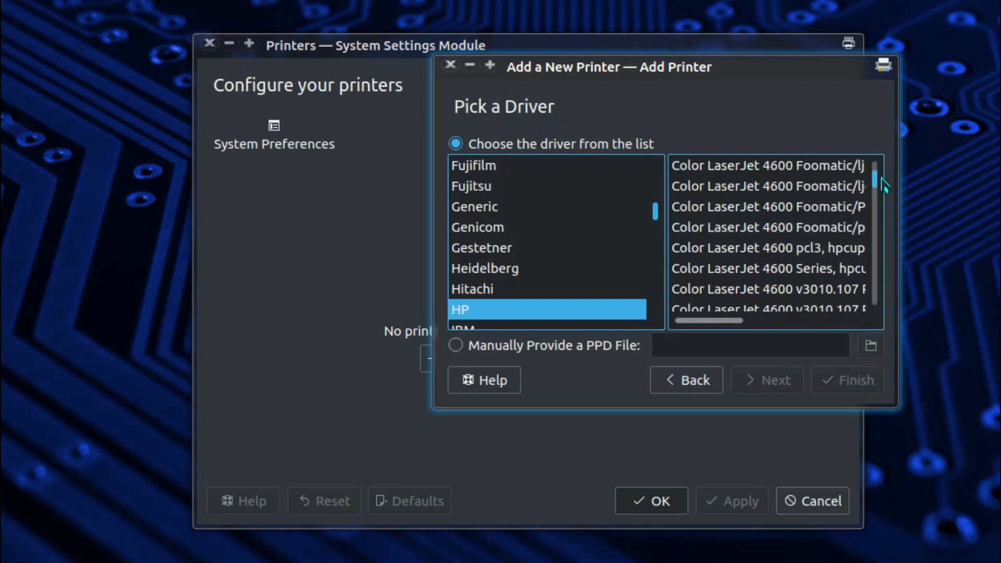
scroll("down", 3)
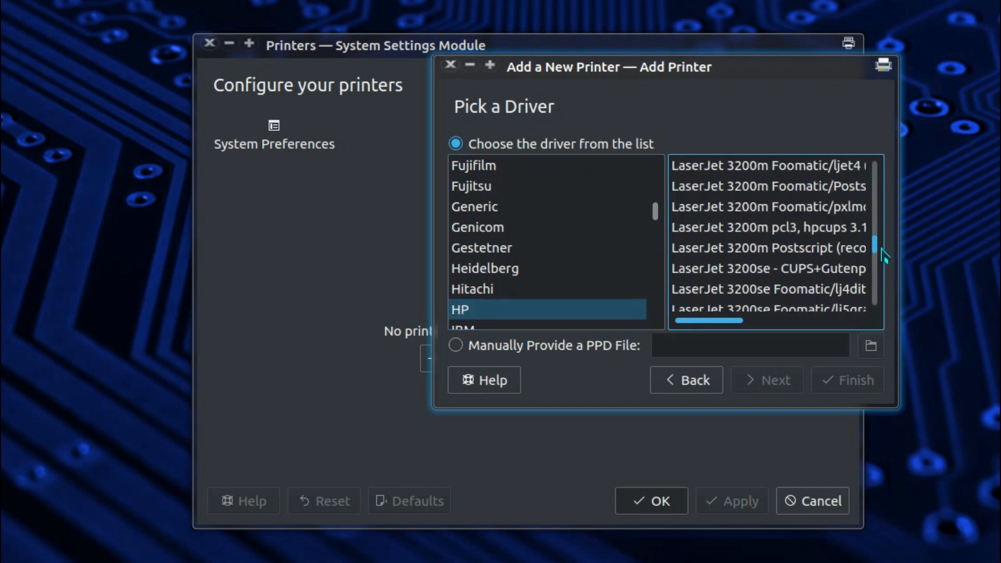
scroll("down", 3)
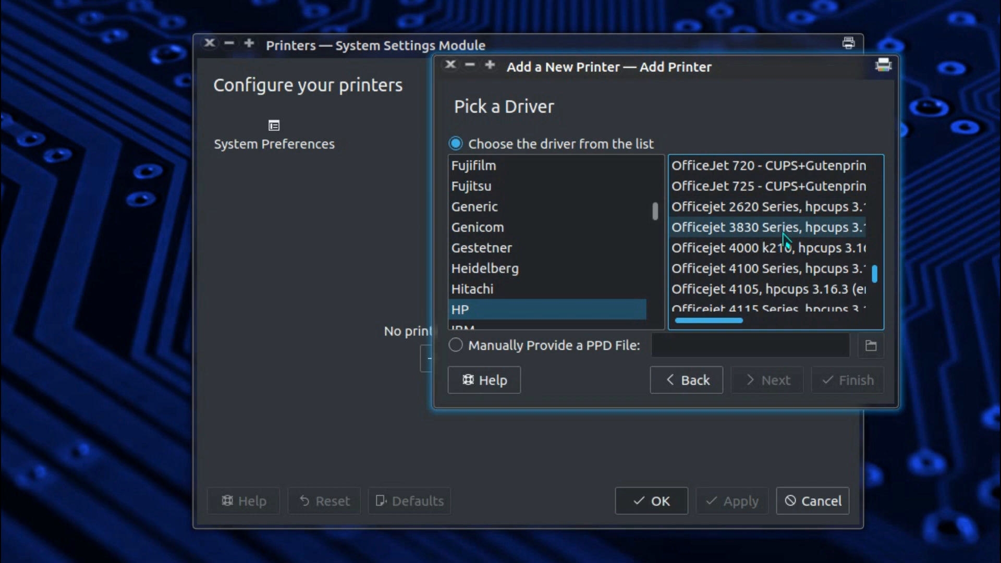
left_click(767, 226)
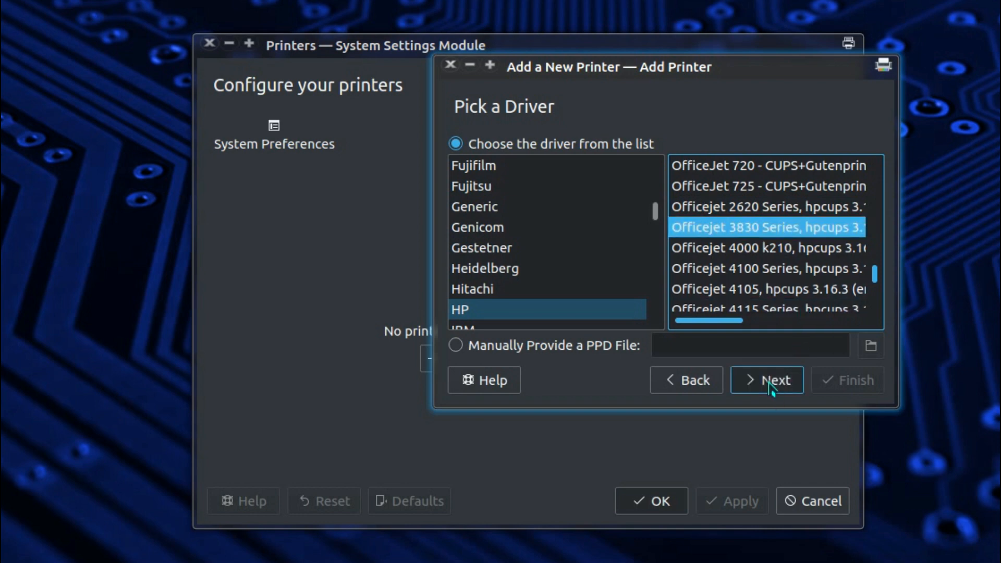
Review the printer's name and description, finish the wizard and confirm, adding HP OfficeJet 3830 as idle
left_click(767, 380)
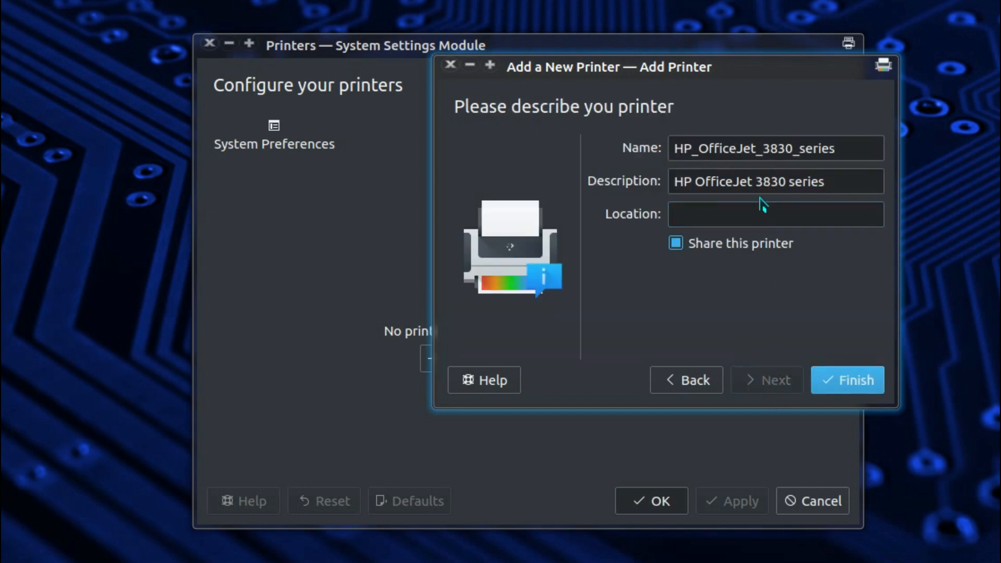
left_click(775, 214)
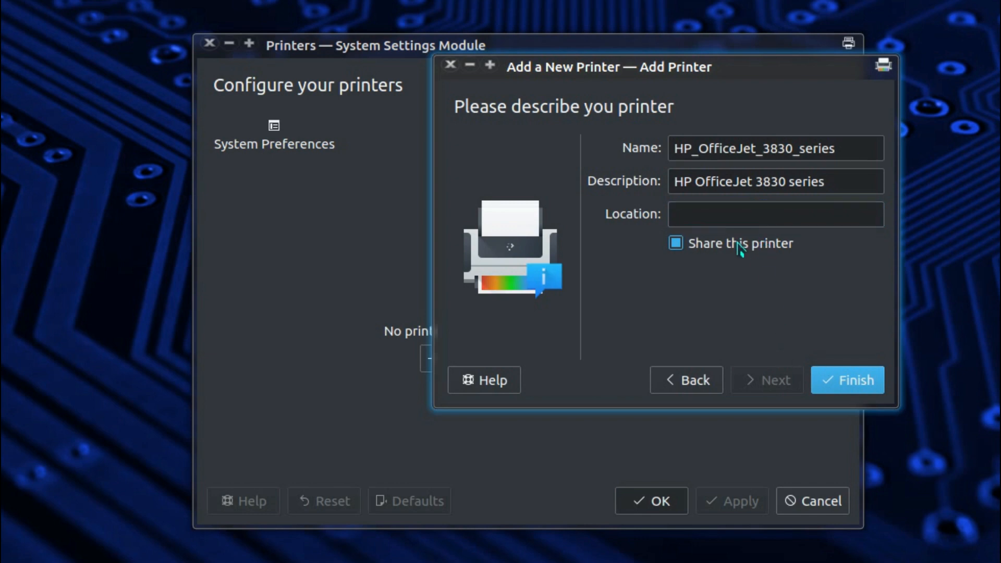
left_click(847, 380)
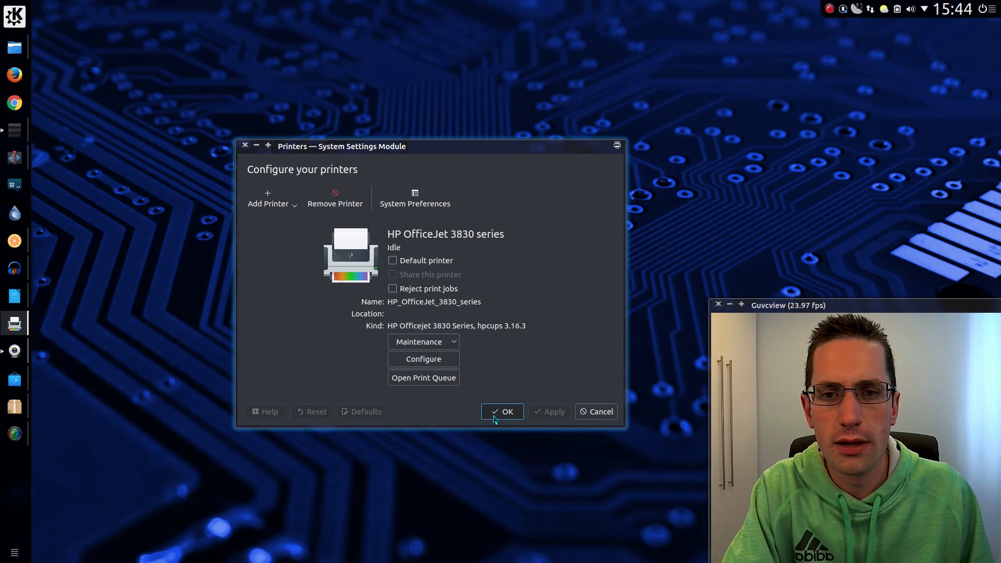
left_click(503, 411)
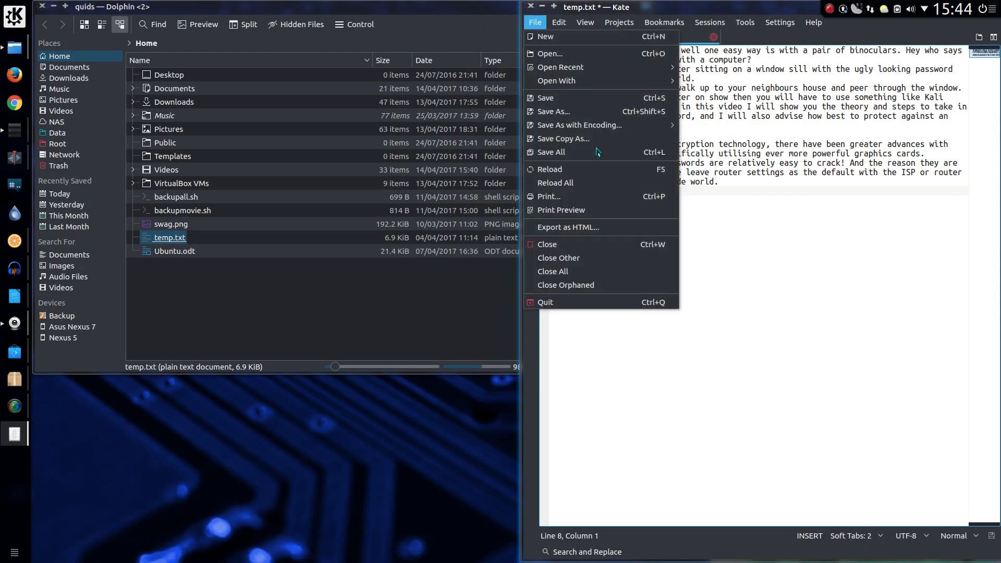
Print temp.txt from Kate to the HP_OfficeJet_3830_series printer
left_click(548, 196)
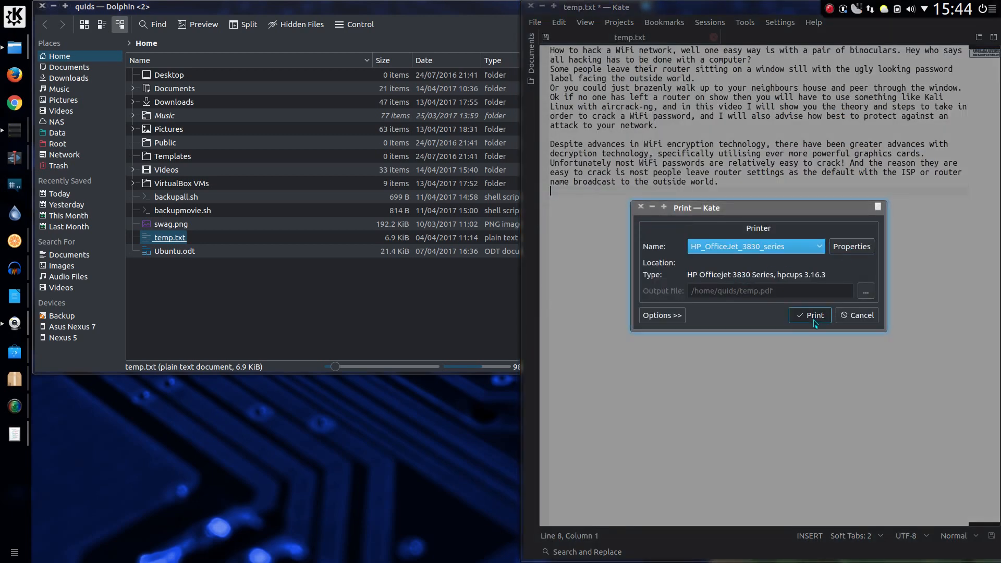
left_click(862, 315)
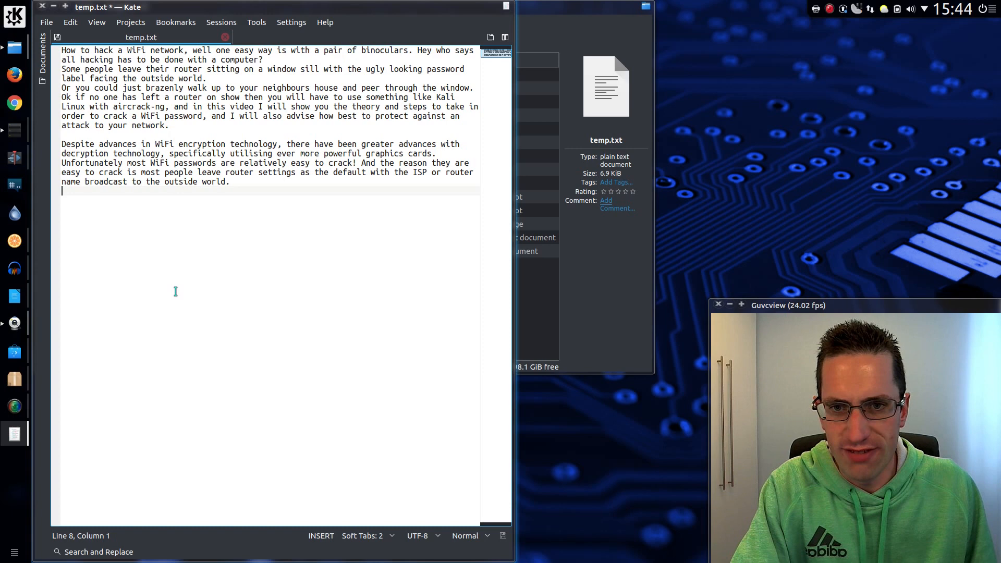
mouse_move(172, 221)
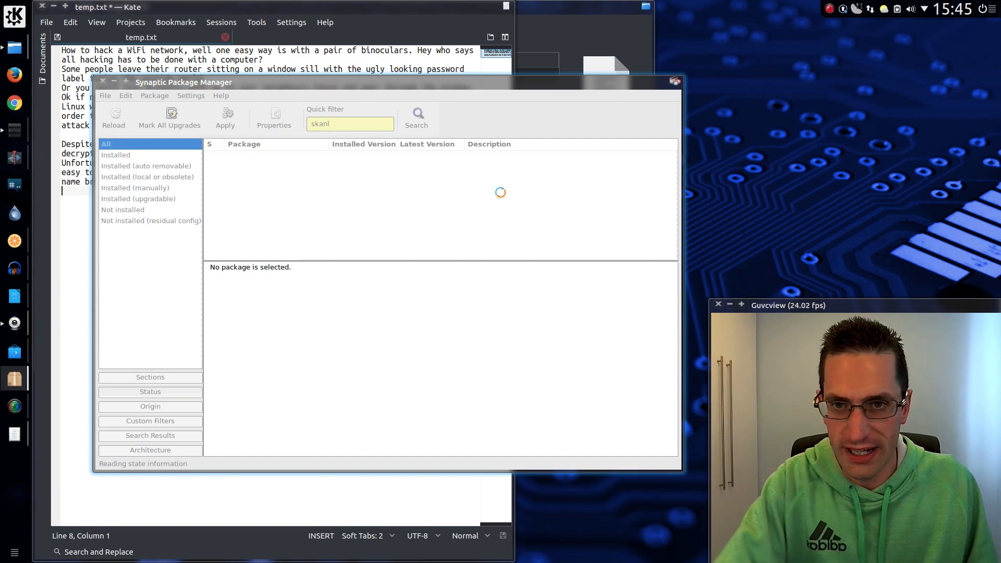
Filter Synaptic for 'skanl' to confirm skanlite is installed, then run Skanlite for the OfficeJet 3830
left_click(416, 118)
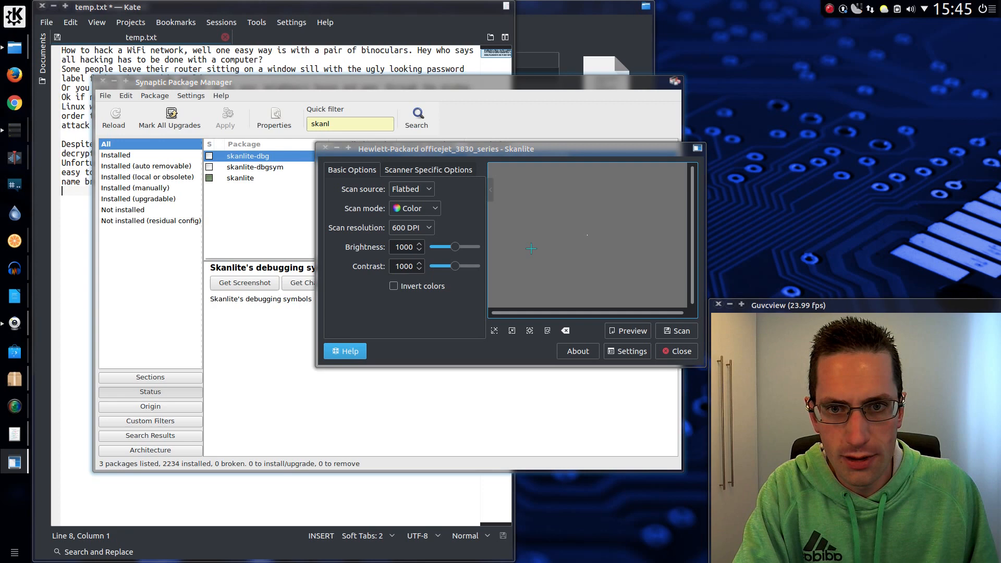
left_click(627, 330)
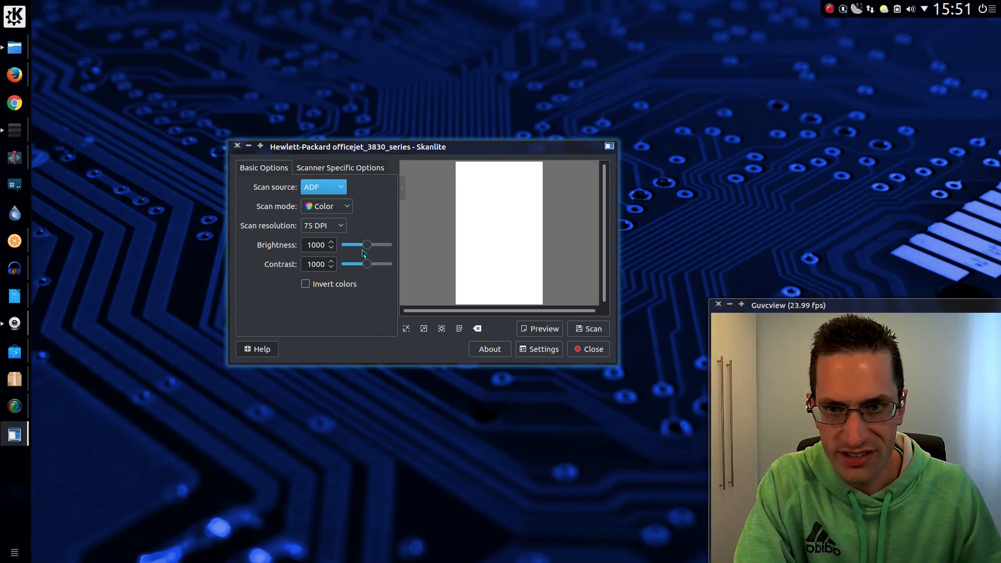
Scan the page with source ADF and resolution 100 DPI
left_click(322, 187)
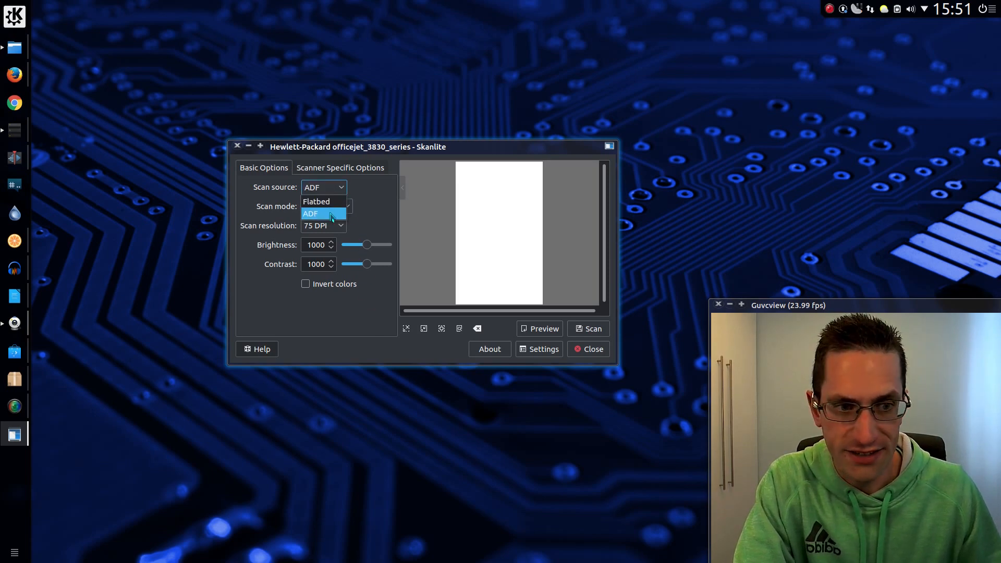
mouse_move(329, 217)
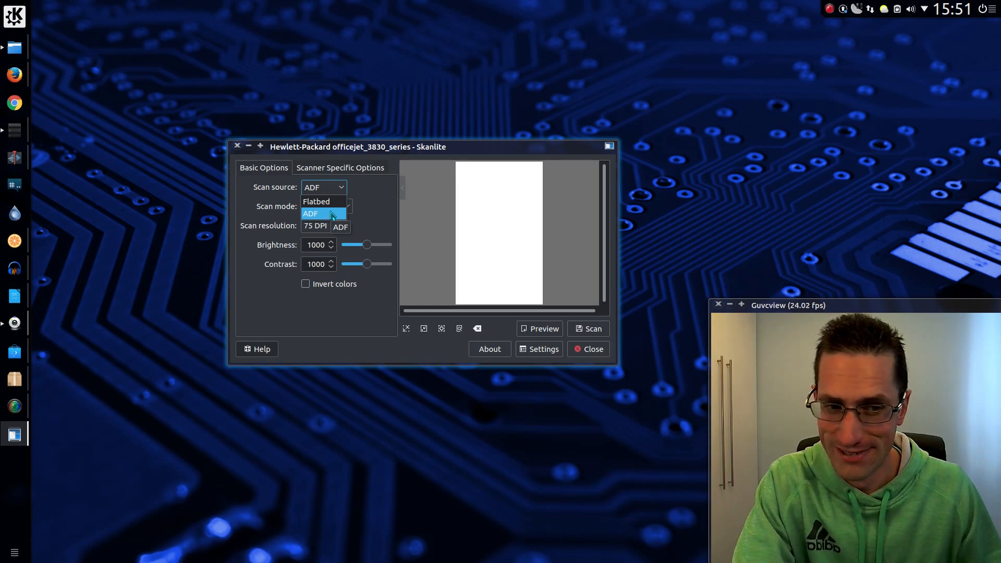
left_click(311, 212)
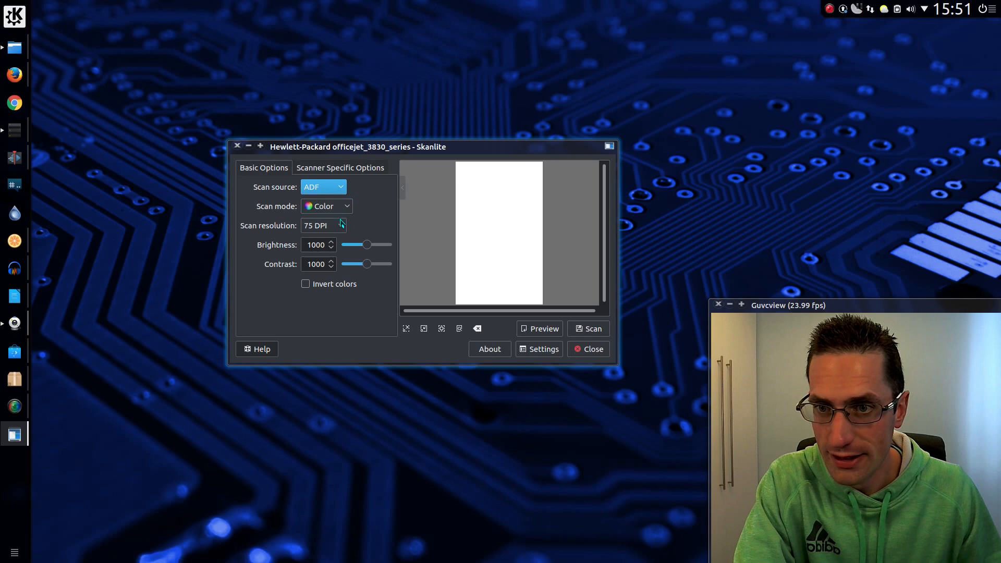
left_click(322, 225)
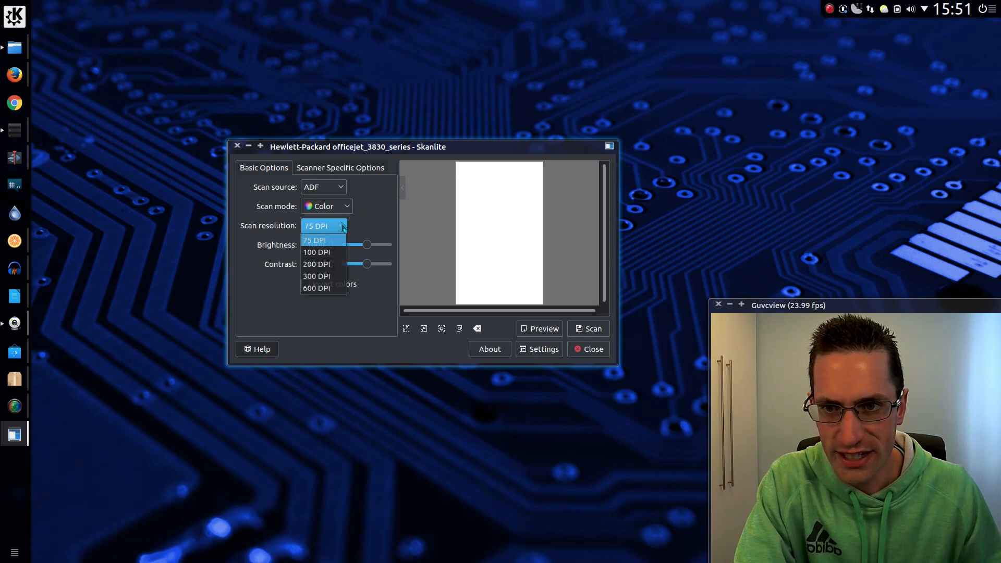
mouse_move(329, 252)
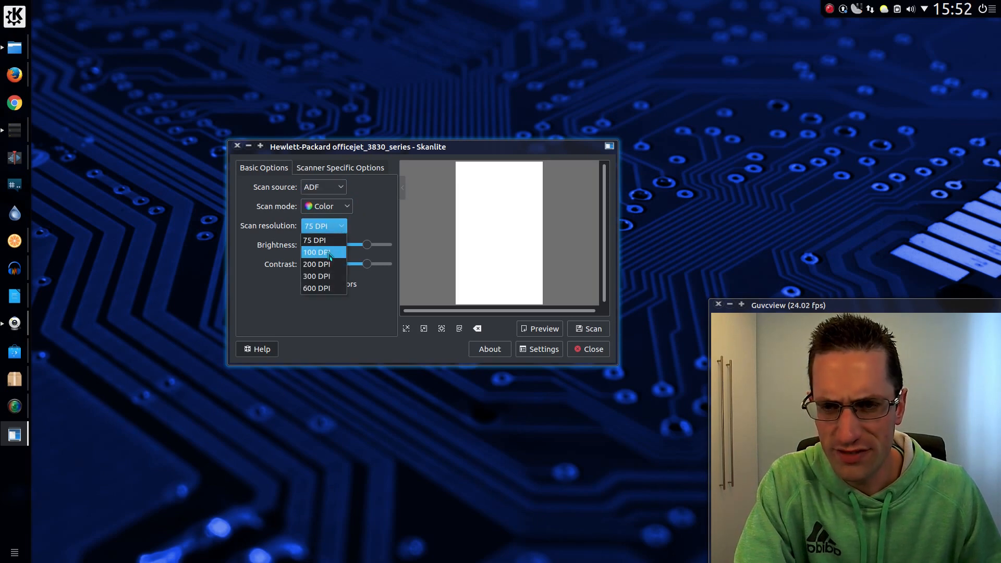
left_click(316, 252)
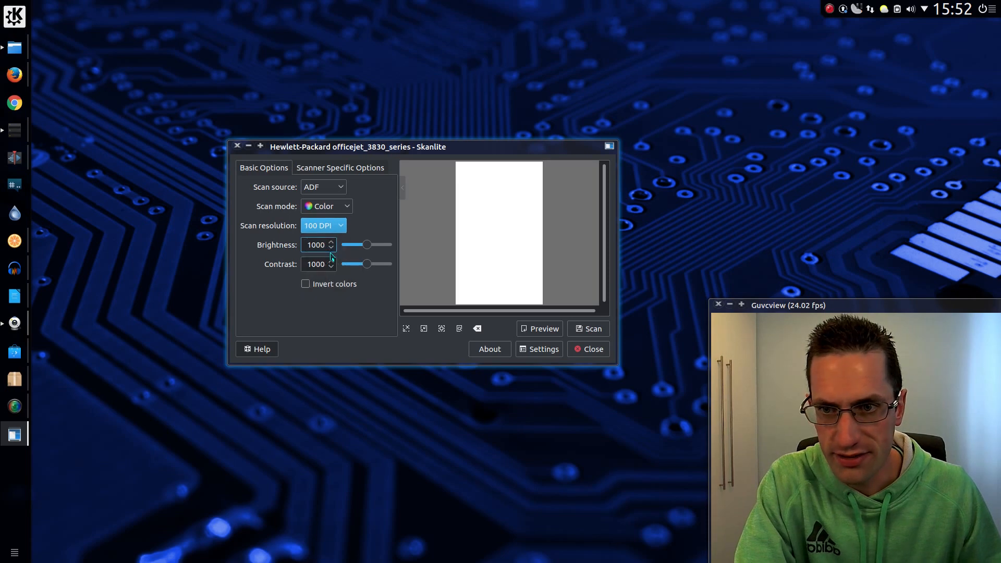
left_click(588, 329)
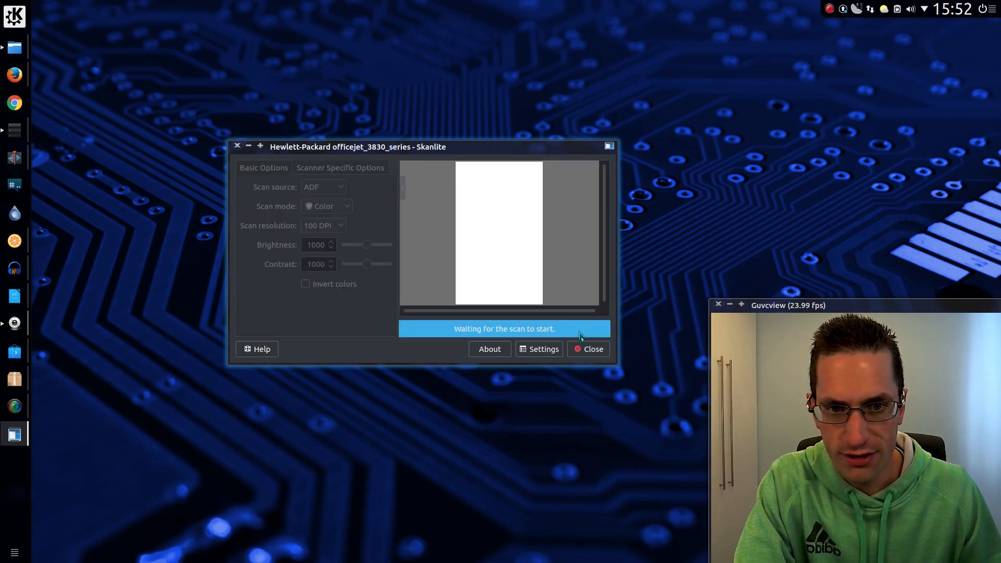
mouse_move(564, 372)
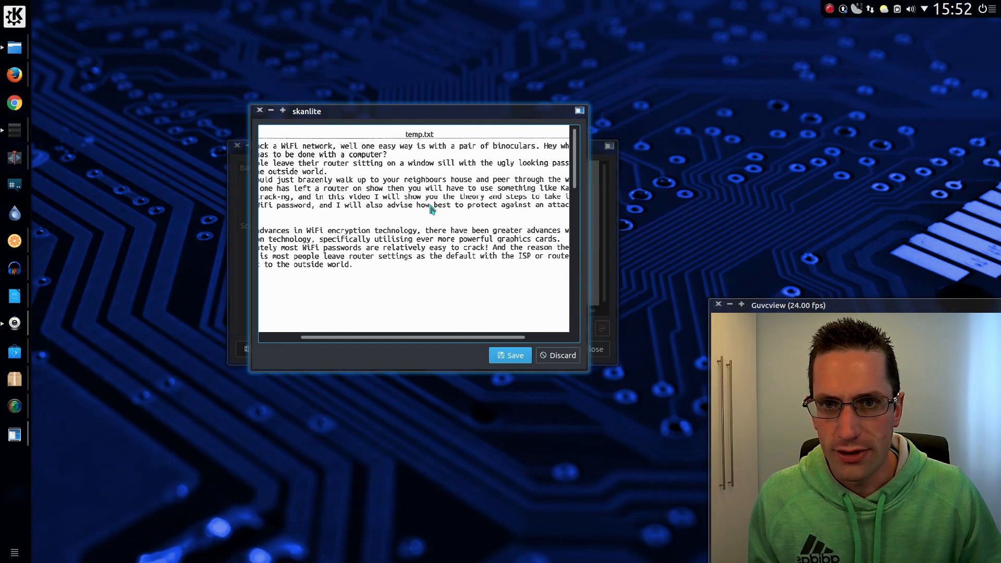
mouse_move(491, 288)
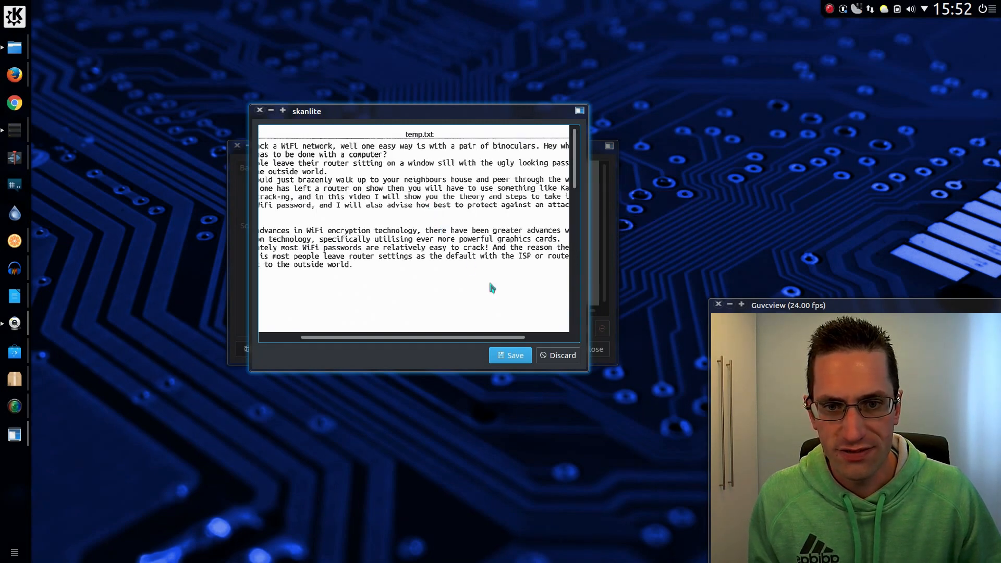
Save the scanned page as quidsImage-0001.png in the quids home folder
left_click(514, 355)
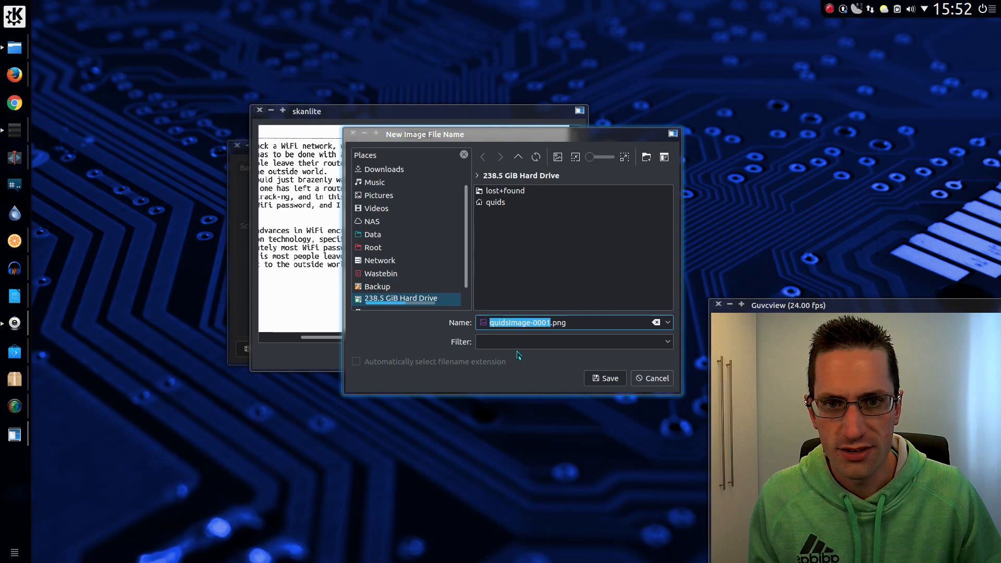
mouse_move(607, 362)
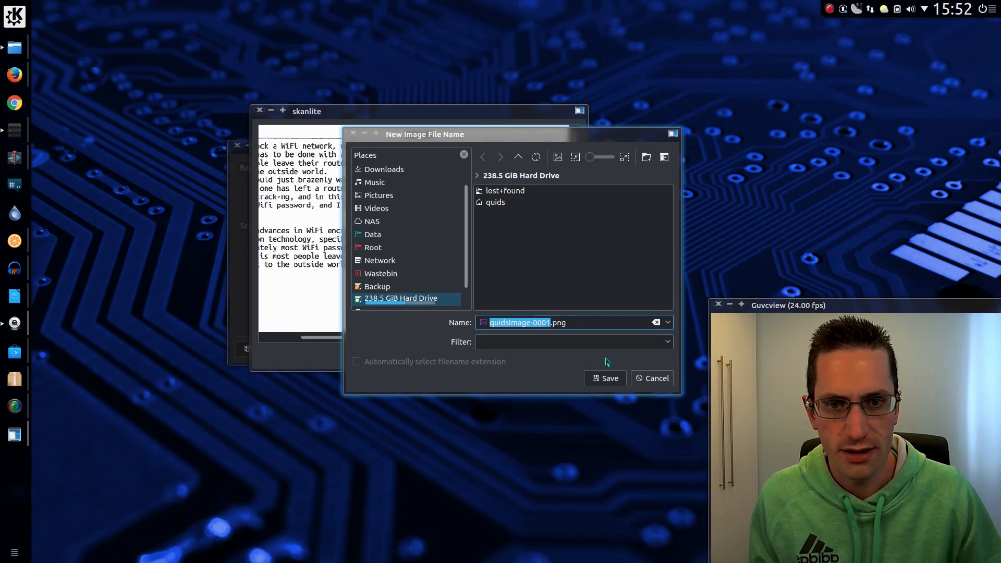
mouse_move(490, 202)
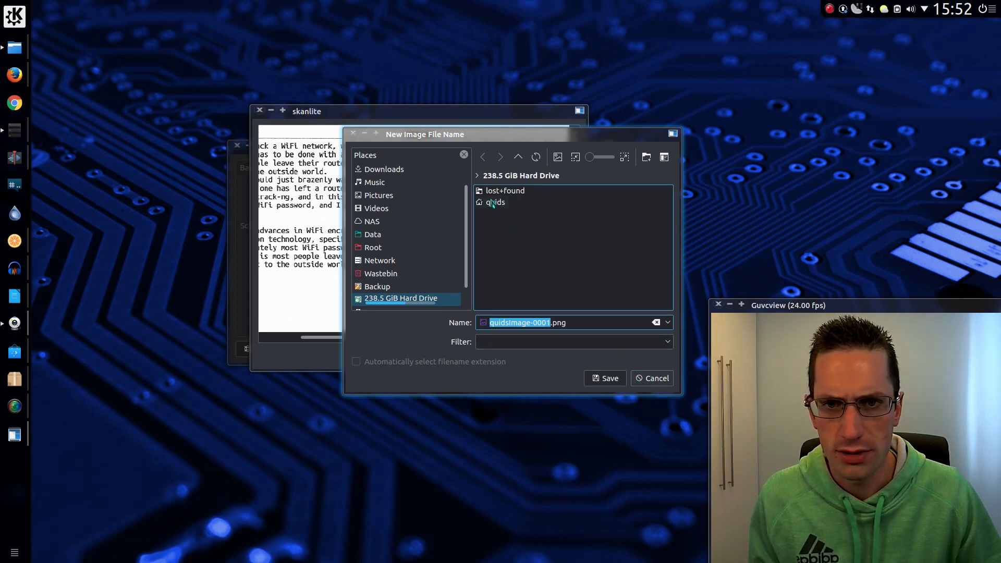
left_click(375, 169)
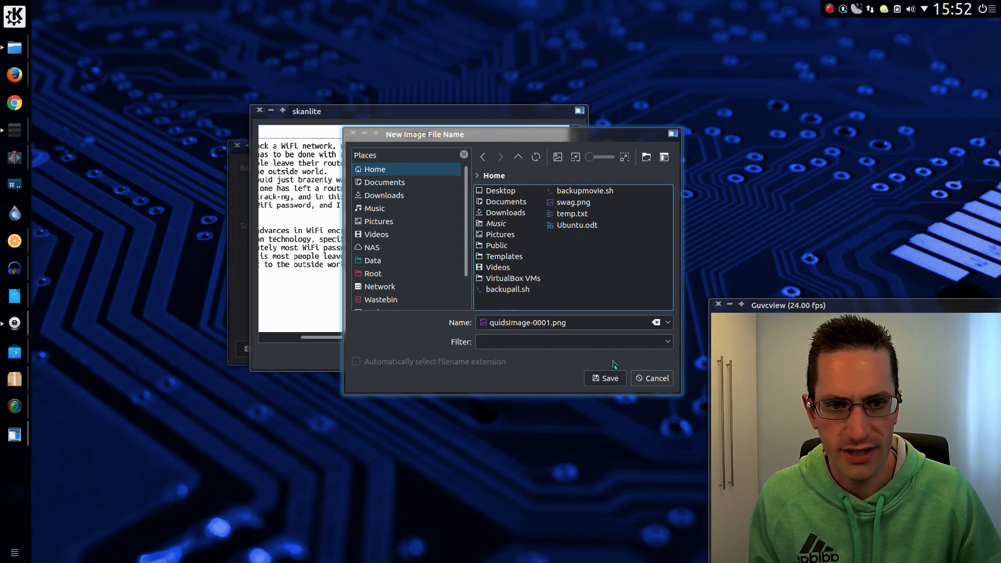
left_click(605, 378)
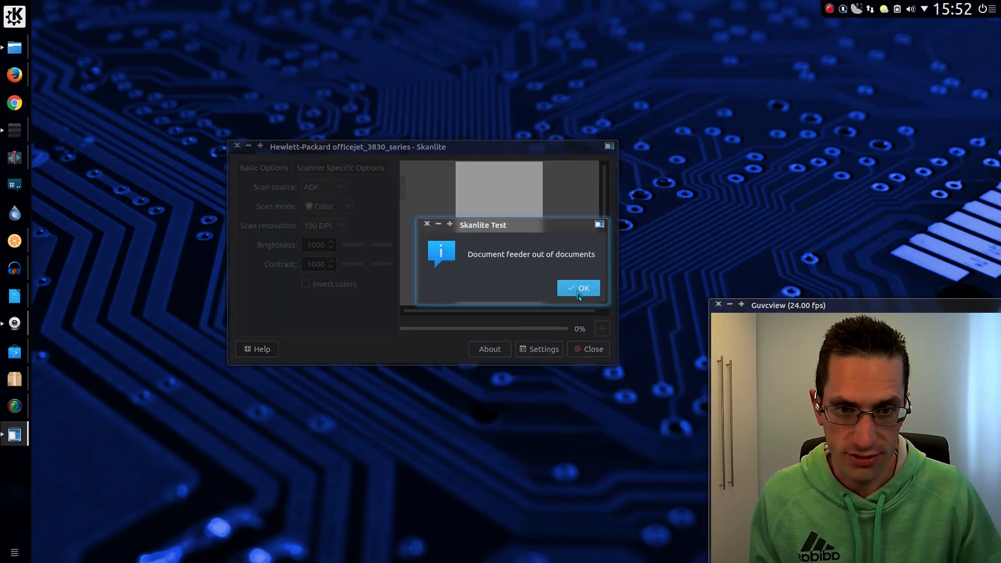
Dismiss the feeder out-of-documents notice and open quidsImage-0001.png from Dolphin in Gwenview
left_click(579, 288)
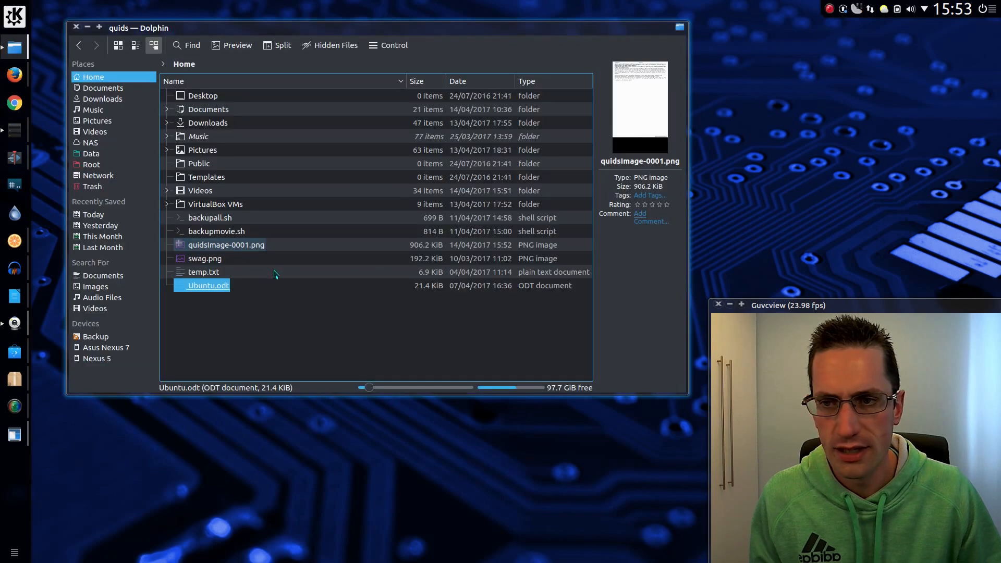
mouse_move(249, 249)
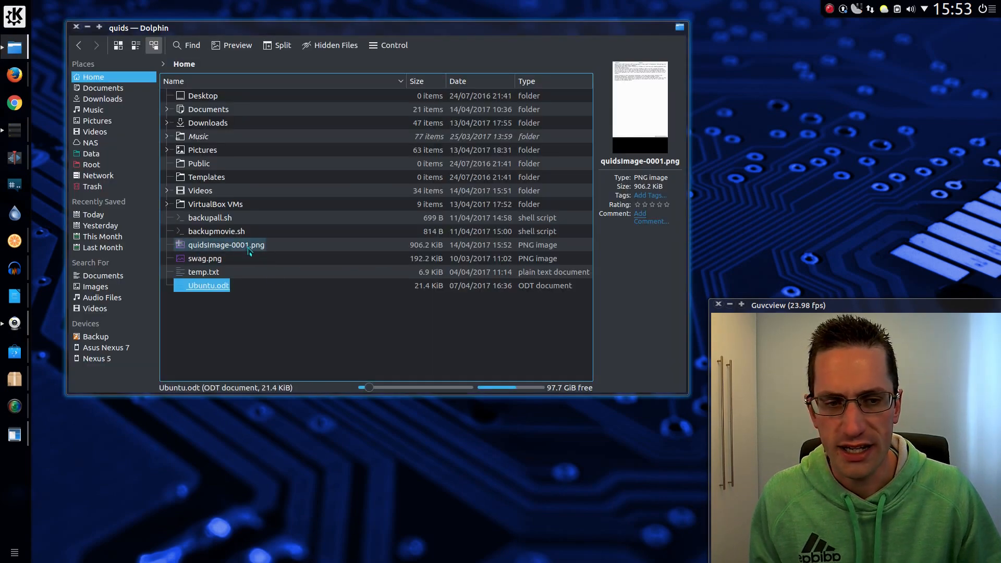
double_click(226, 244)
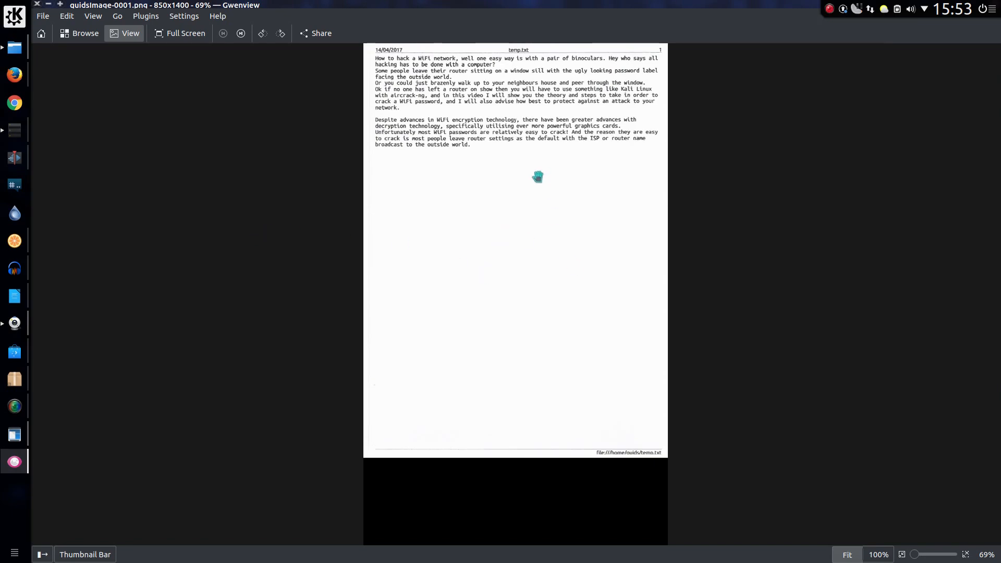
View the scan at 100% size, scrolling from the printed notes to the blank bottom and back
left_click(879, 554)
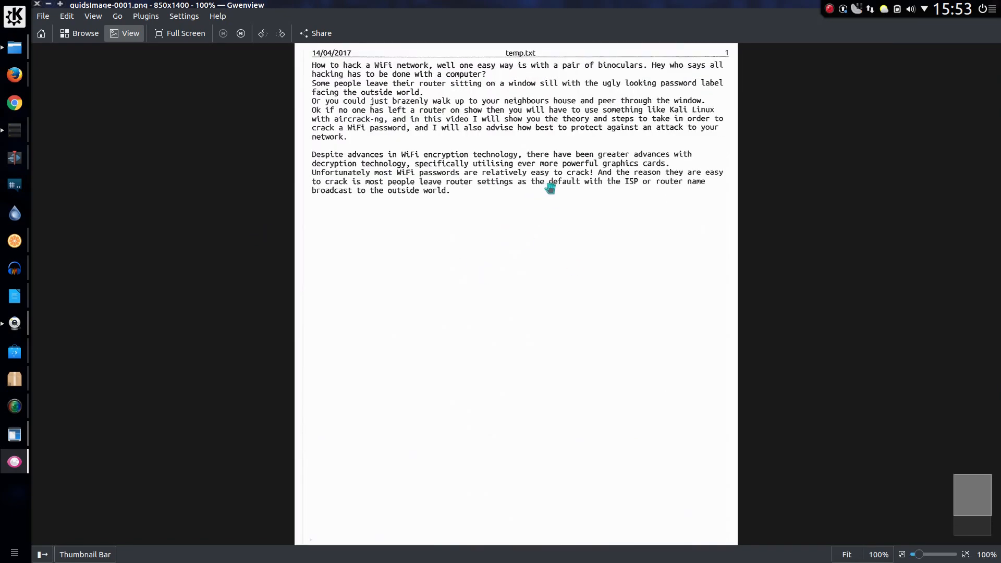
scroll("down", 3)
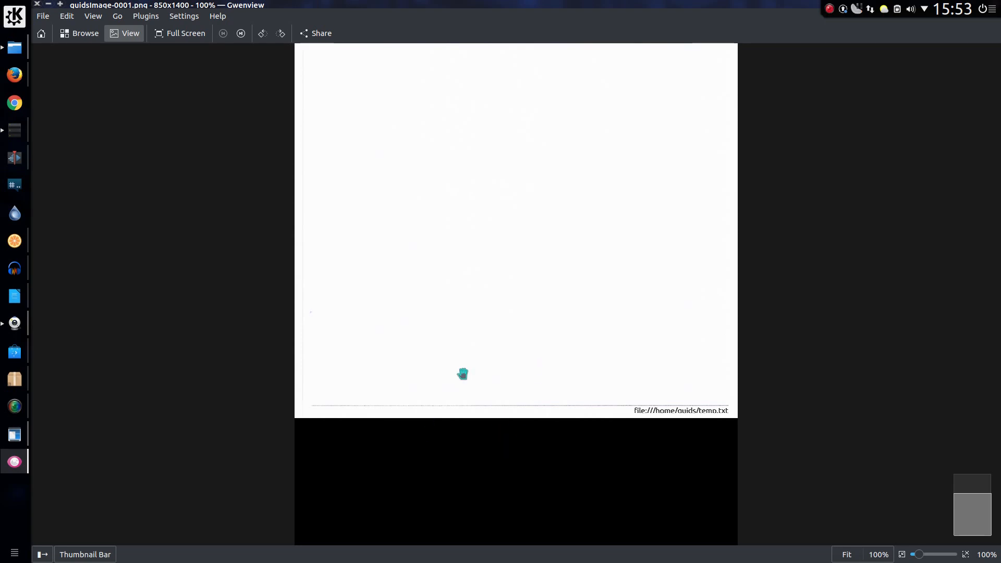
mouse_move(393, 471)
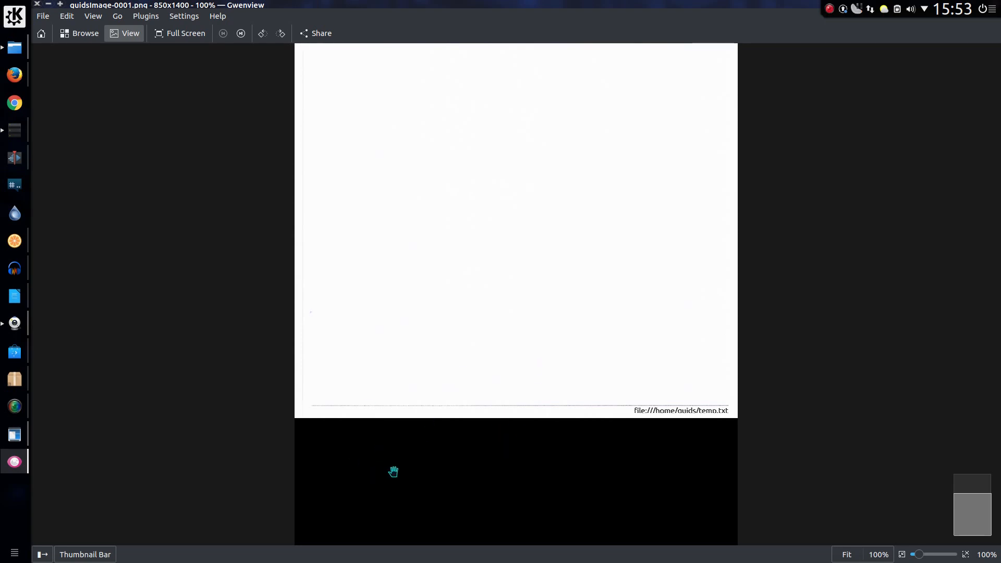
scroll("up", 3)
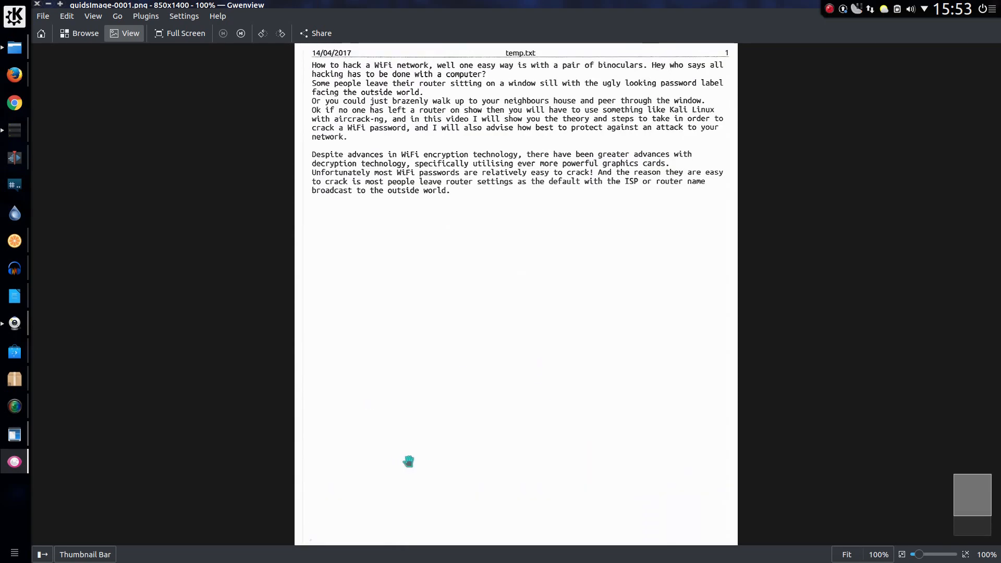